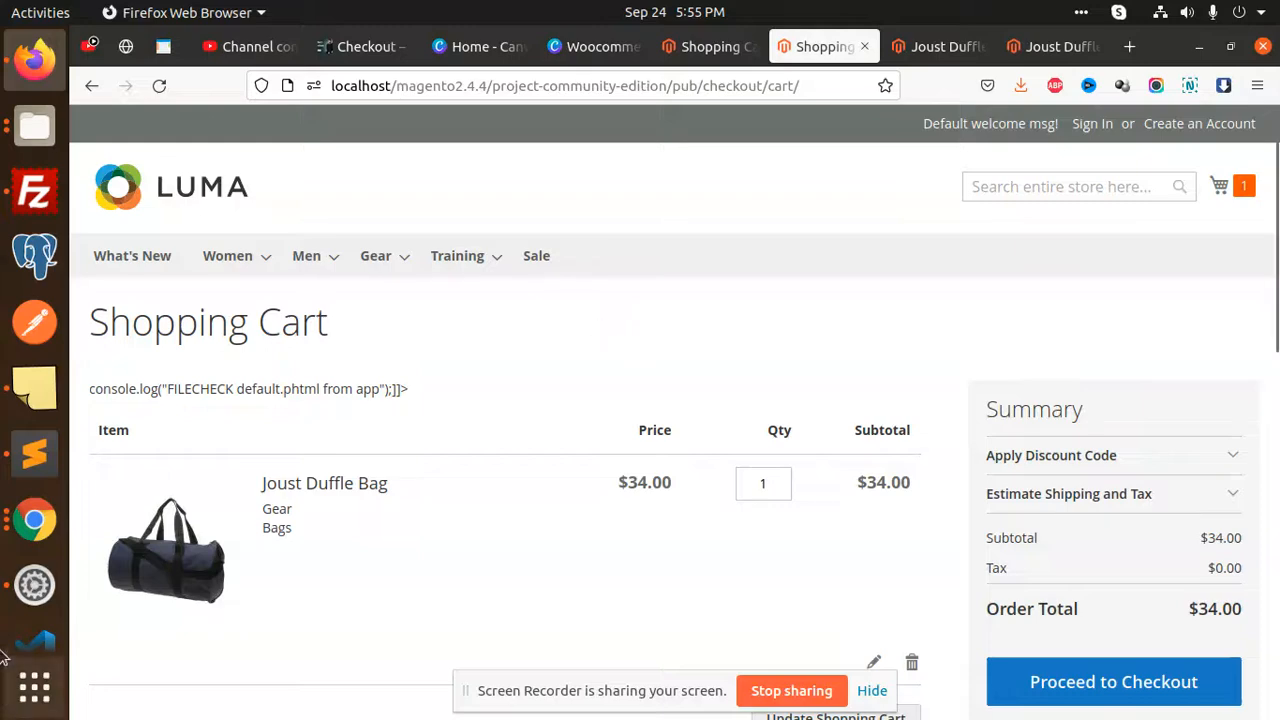
Step: Switch from the Firefox cart page to Sublime Text showing Category.php
left_click(34, 396)
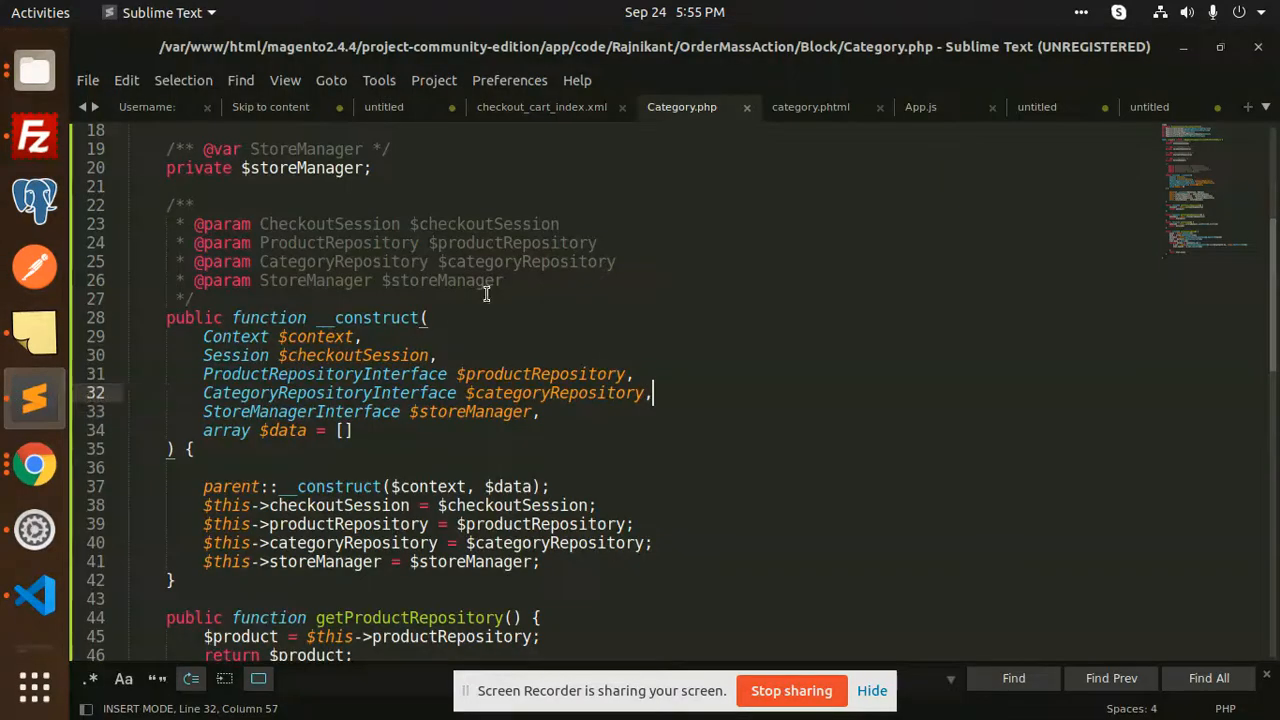
Step: Review checkout_cart_index.xml's block declaration, selecting the Category class name
left_click(540, 108)
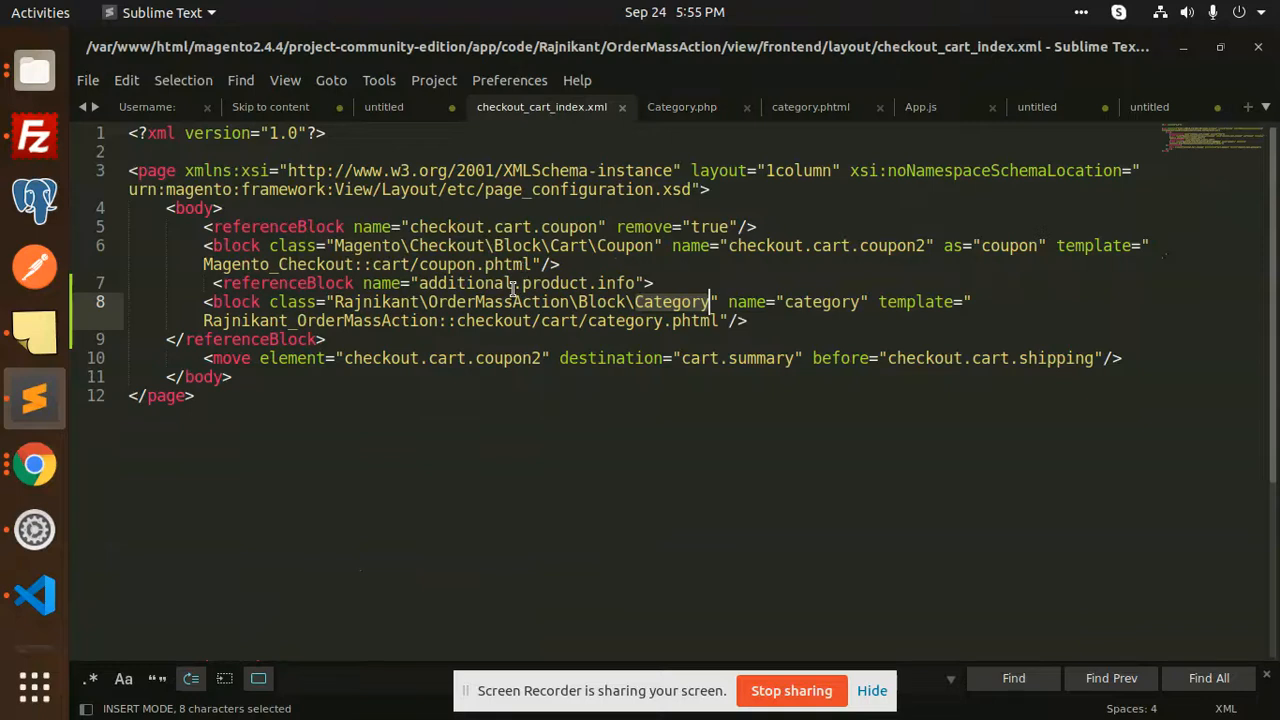
mouse_move(342, 268)
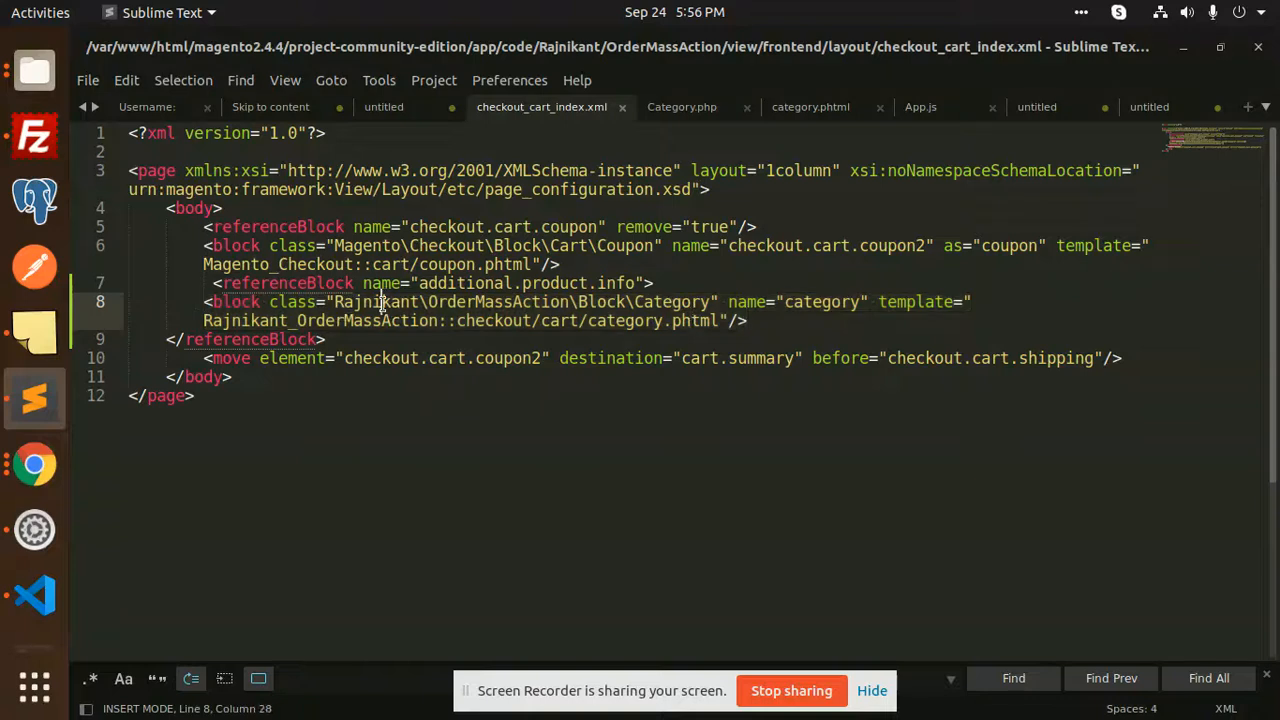
mouse_move(398, 300)
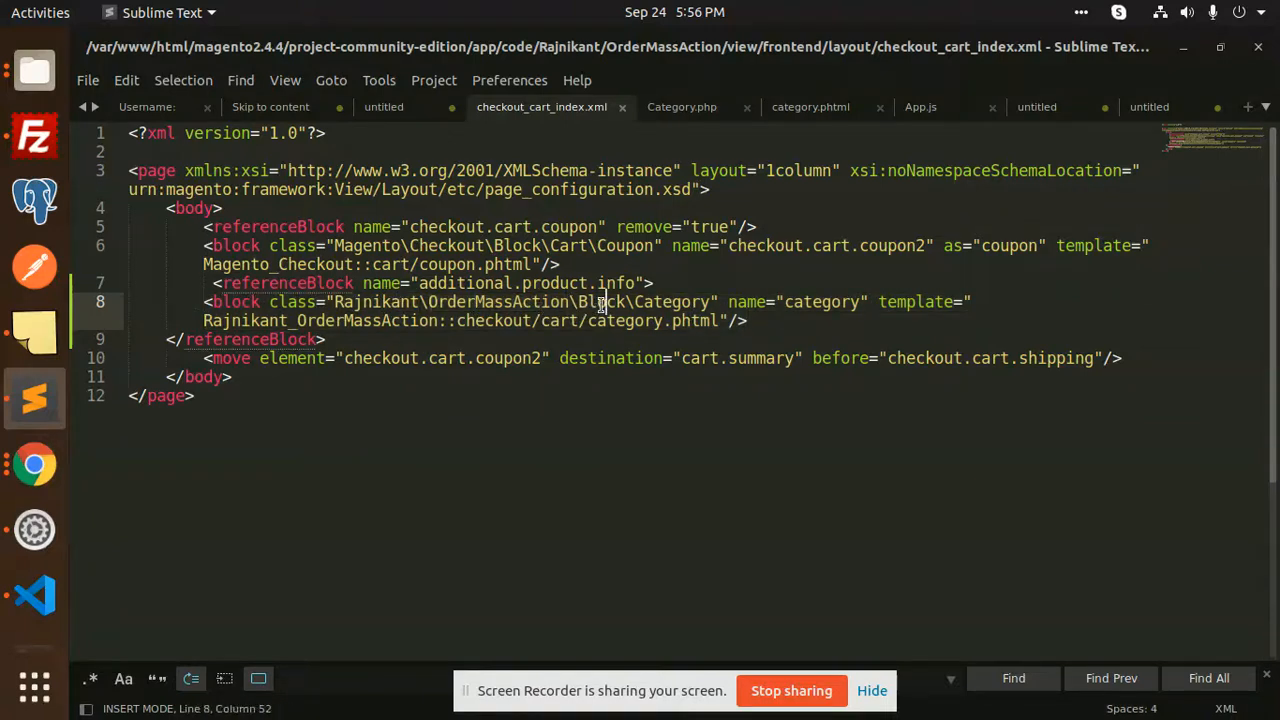
double_click(670, 300)
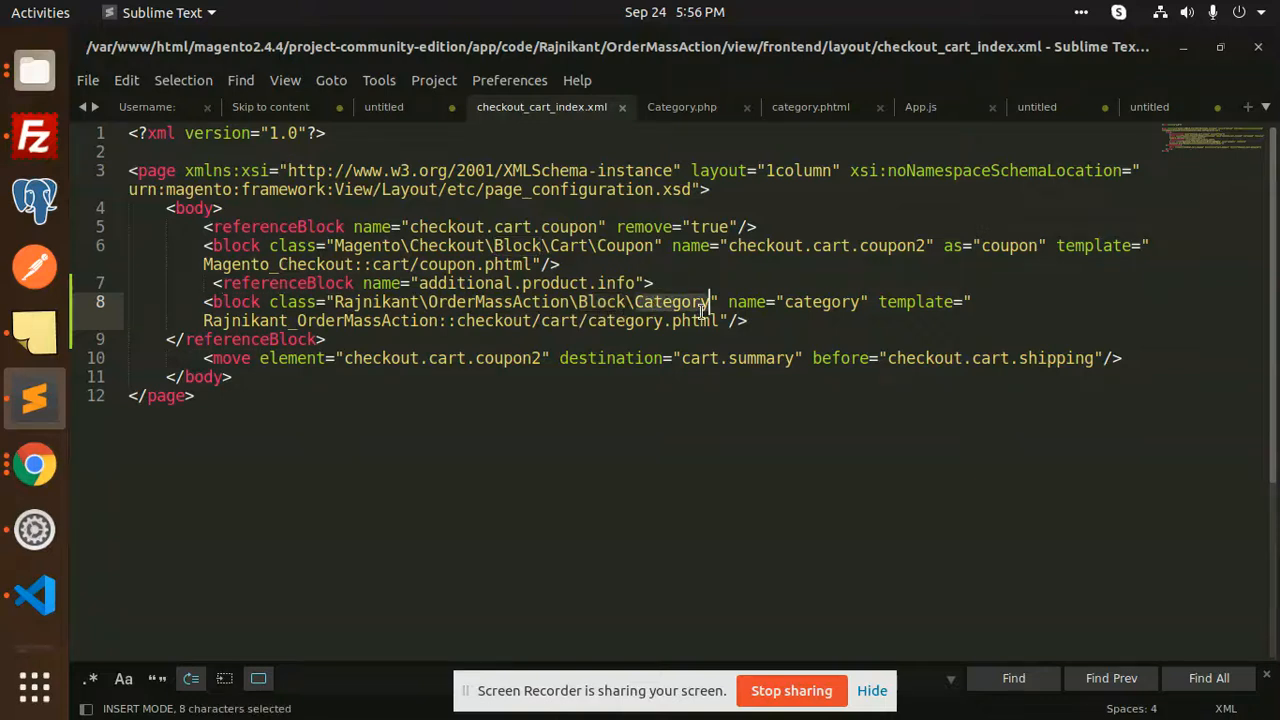
mouse_move(452, 320)
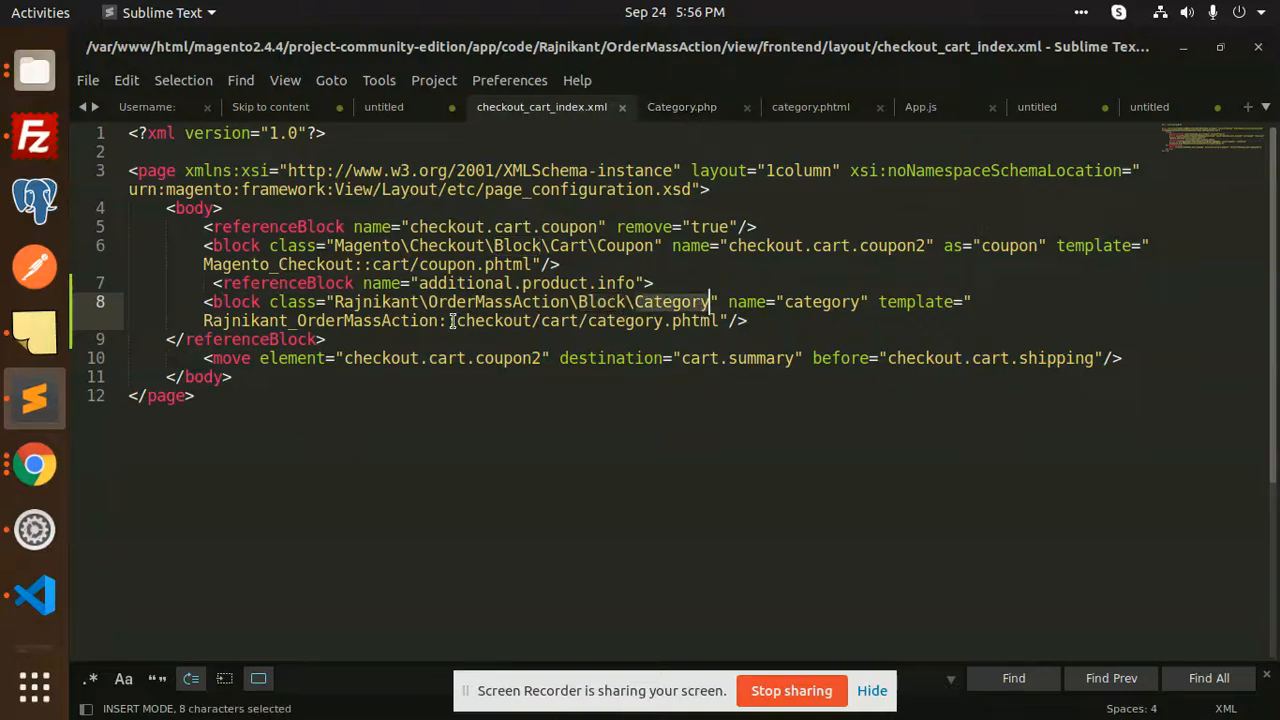
mouse_move(728, 56)
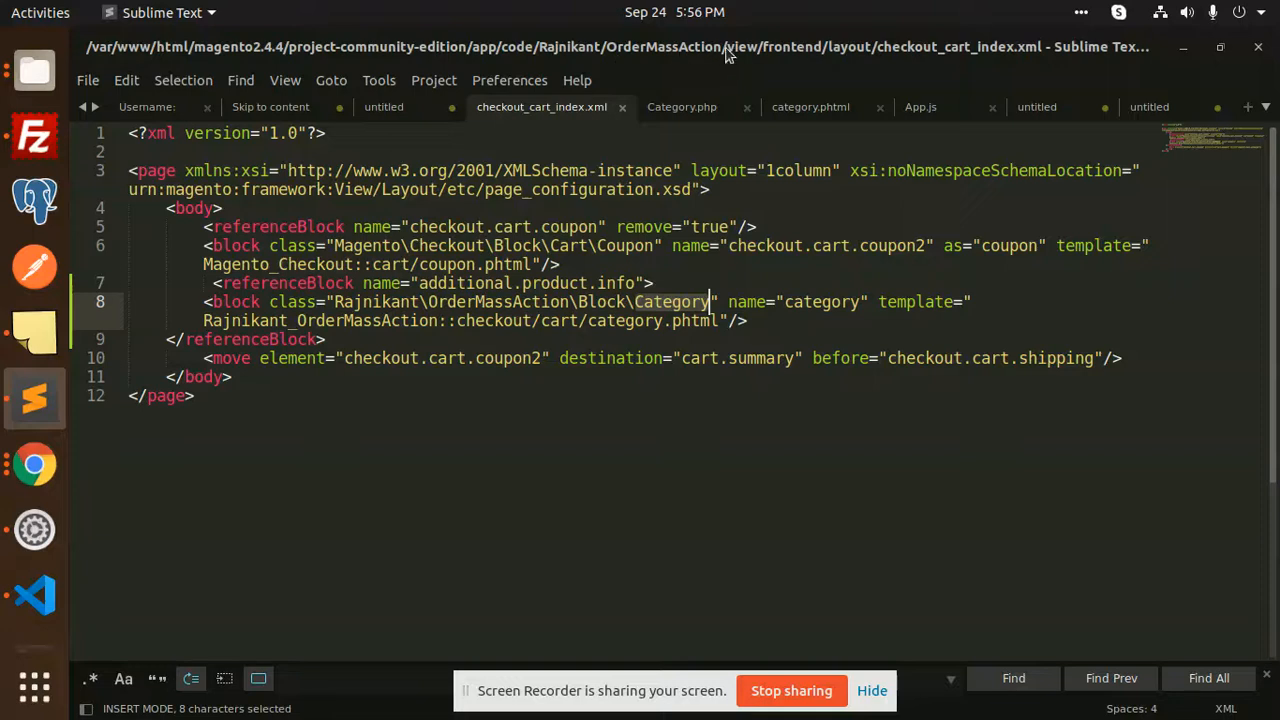
mouse_move(1032, 60)
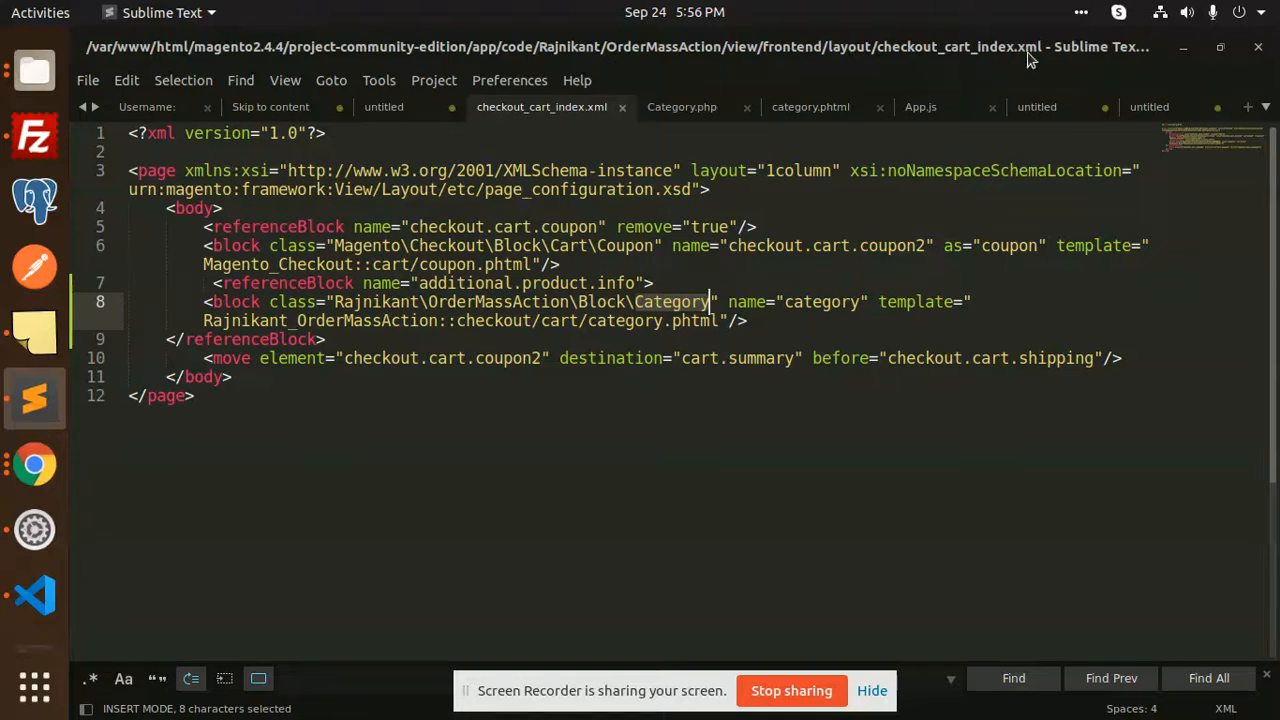
left_click(924, 300)
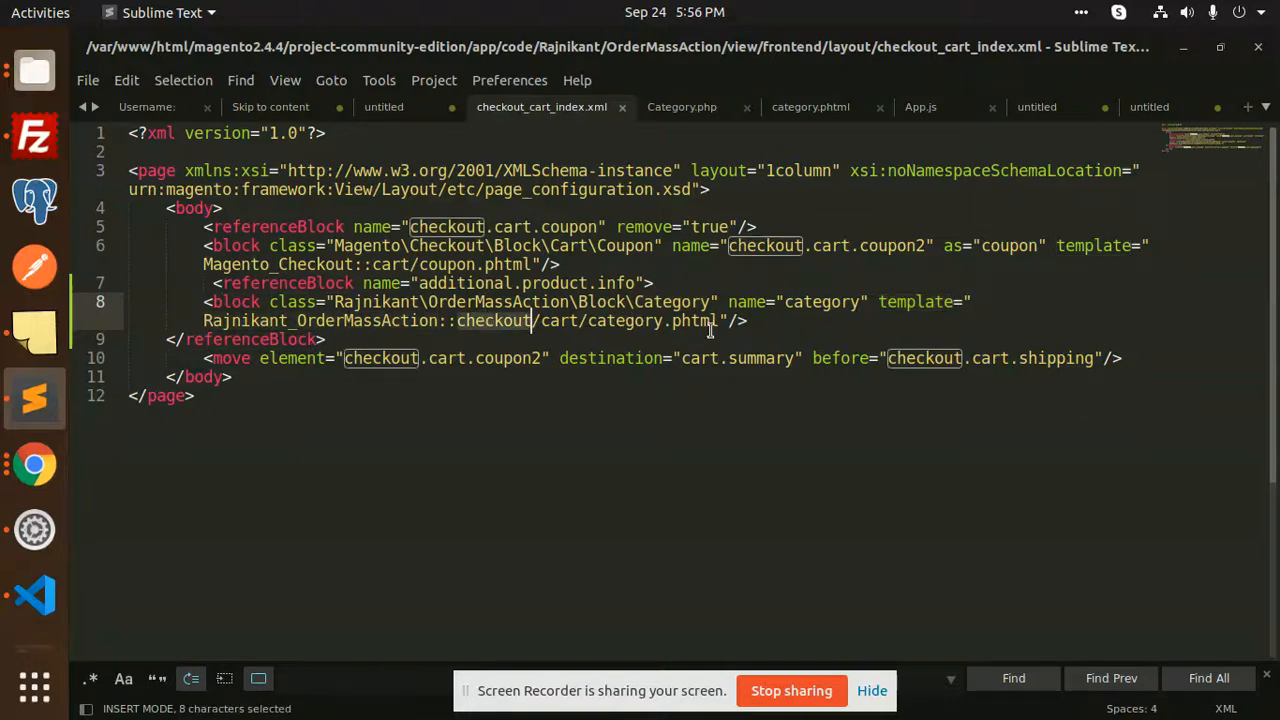
Step: Review category.phtml's getCategoryName call, then switch to the Category block class
left_click(810, 108)
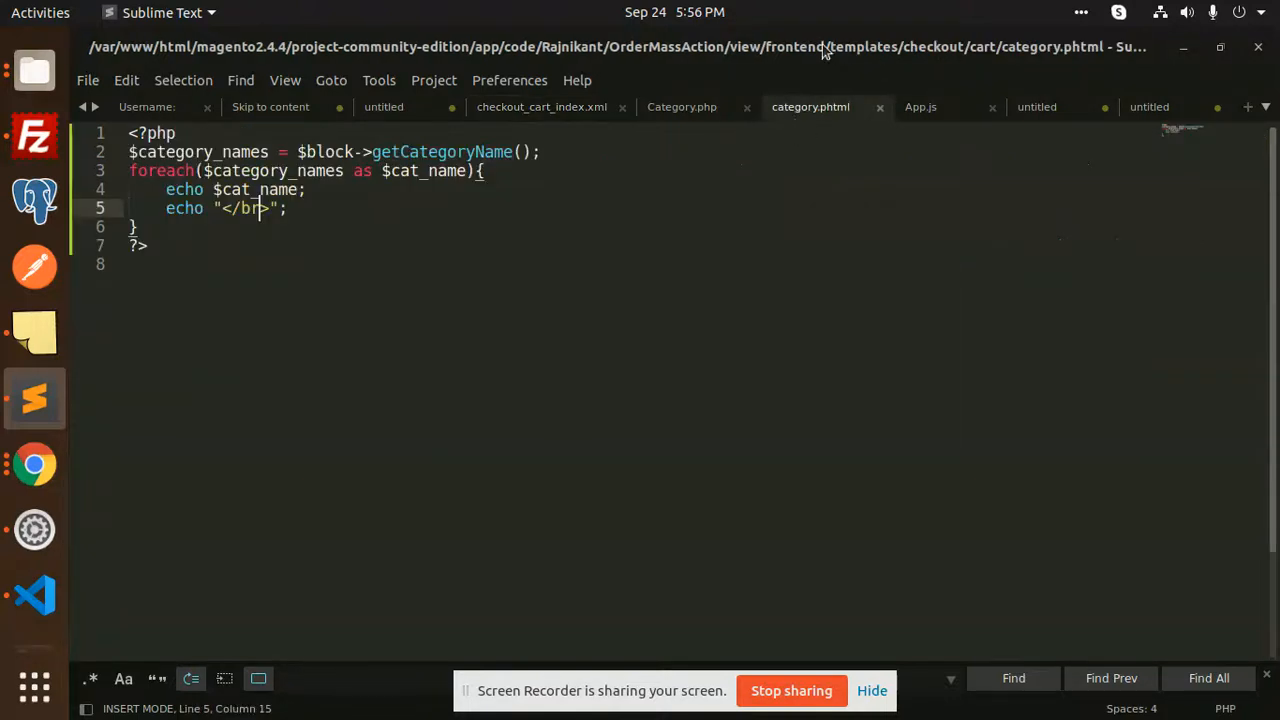
mouse_move(1012, 96)
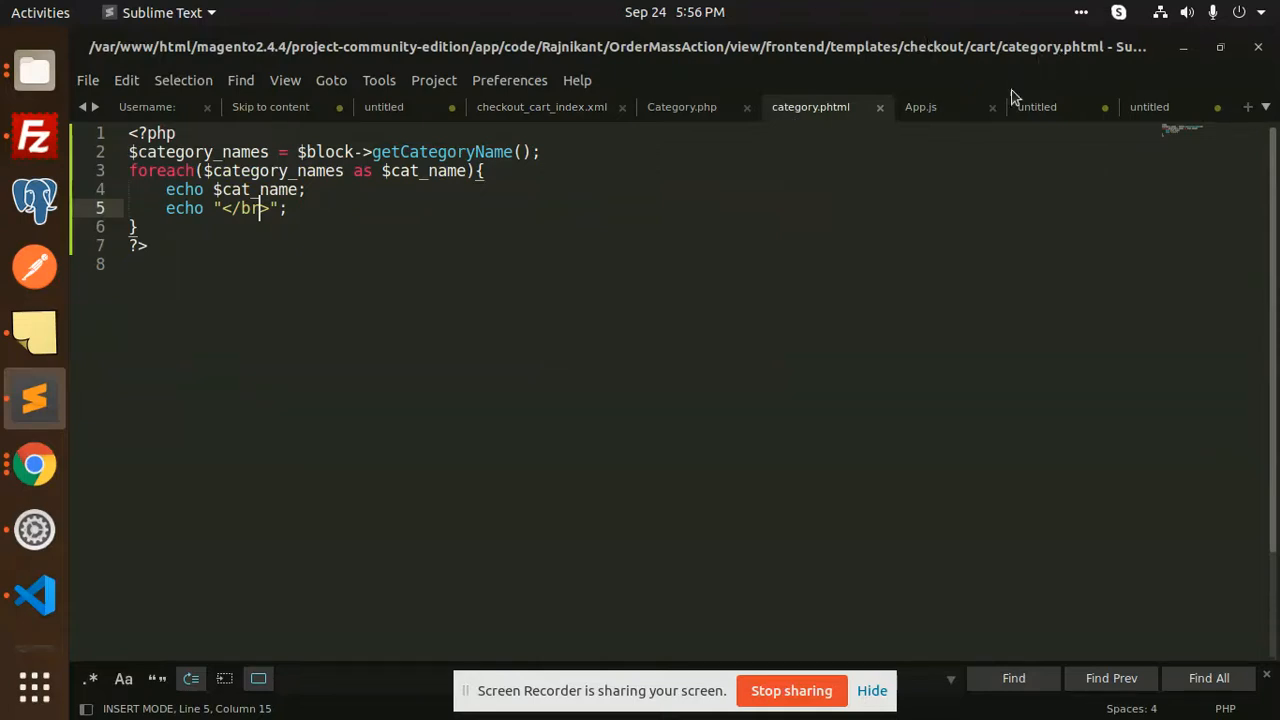
double_click(440, 152)
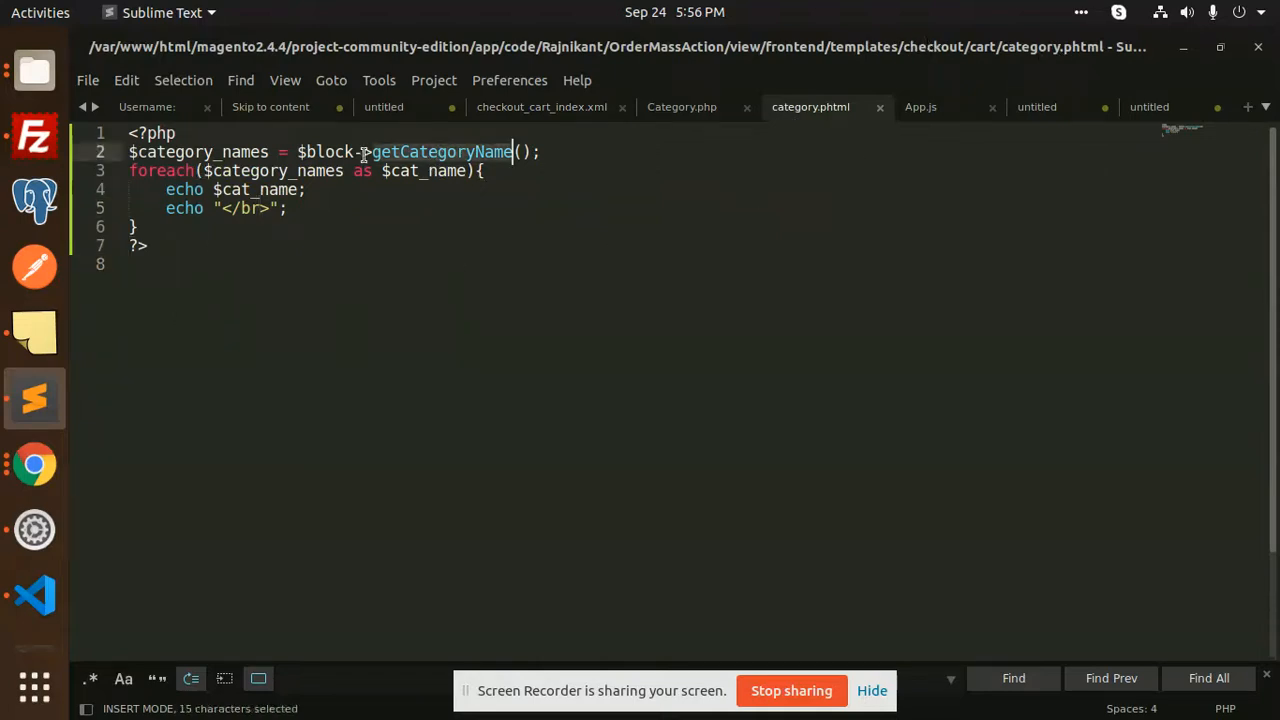
left_click(682, 108)
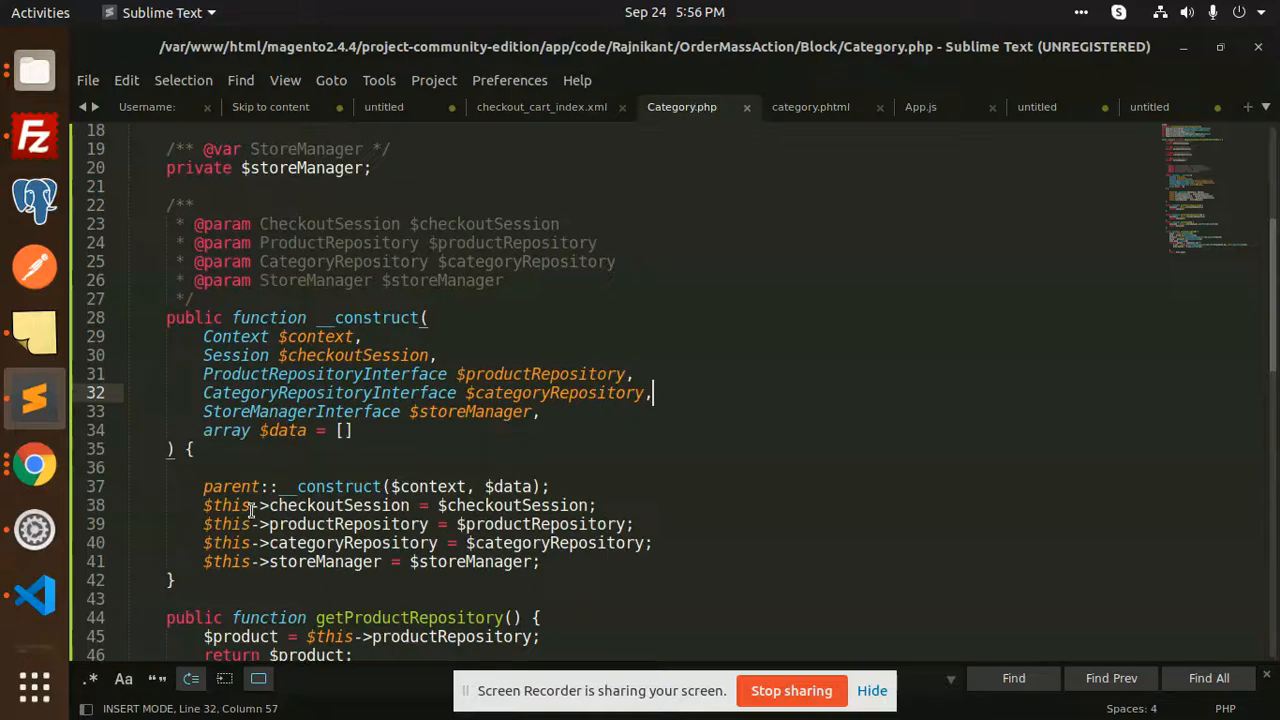
Step: Scroll Category.php and compare it with the category.phtml template
scroll("down", 3)
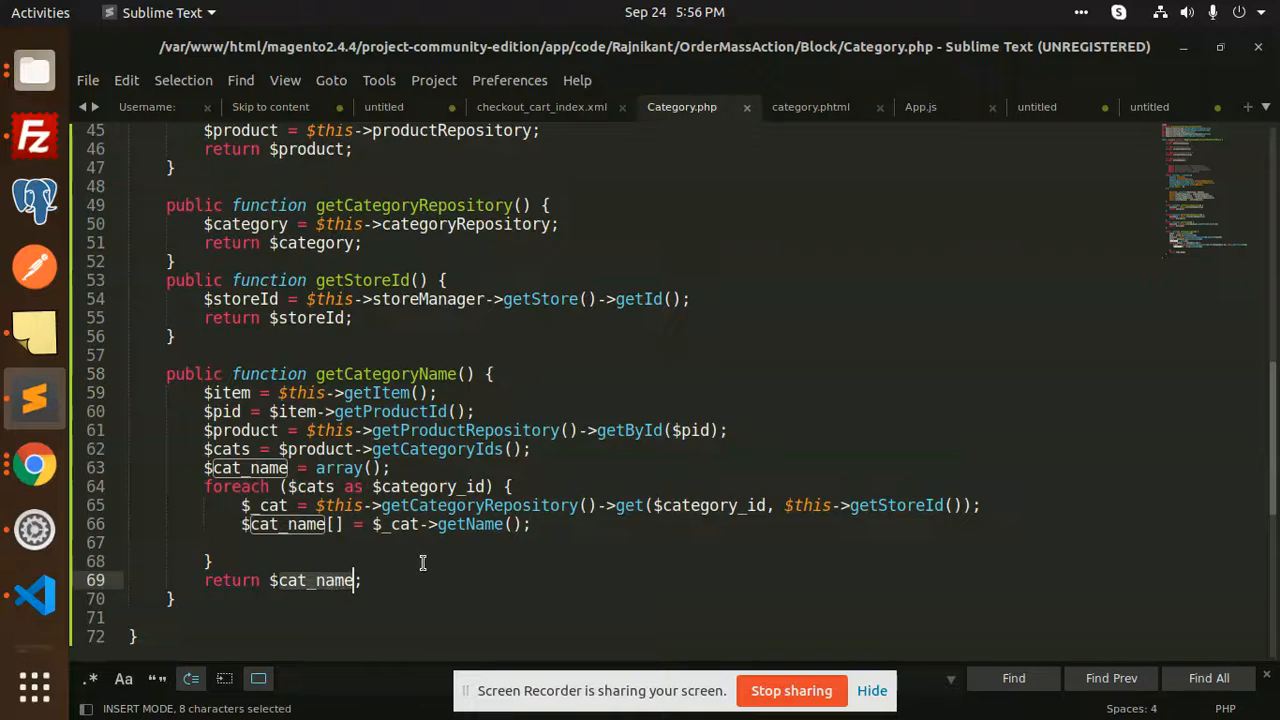
left_click(810, 108)
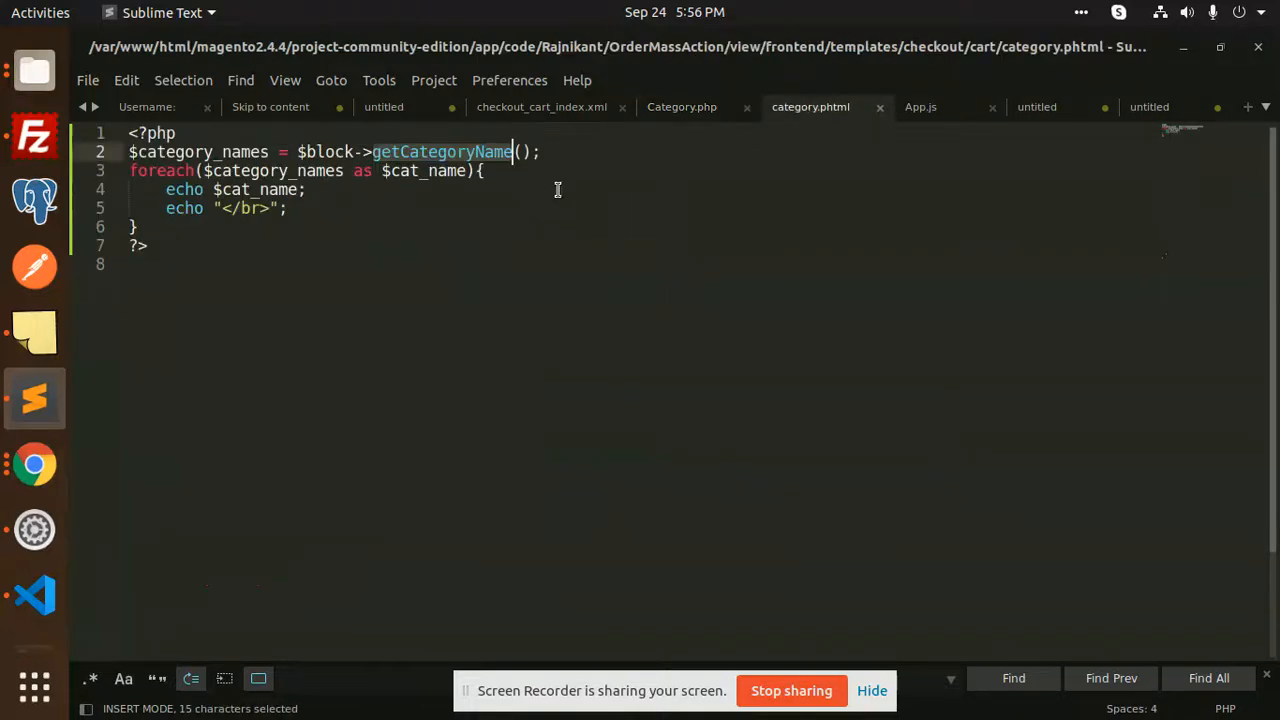
mouse_move(428, 160)
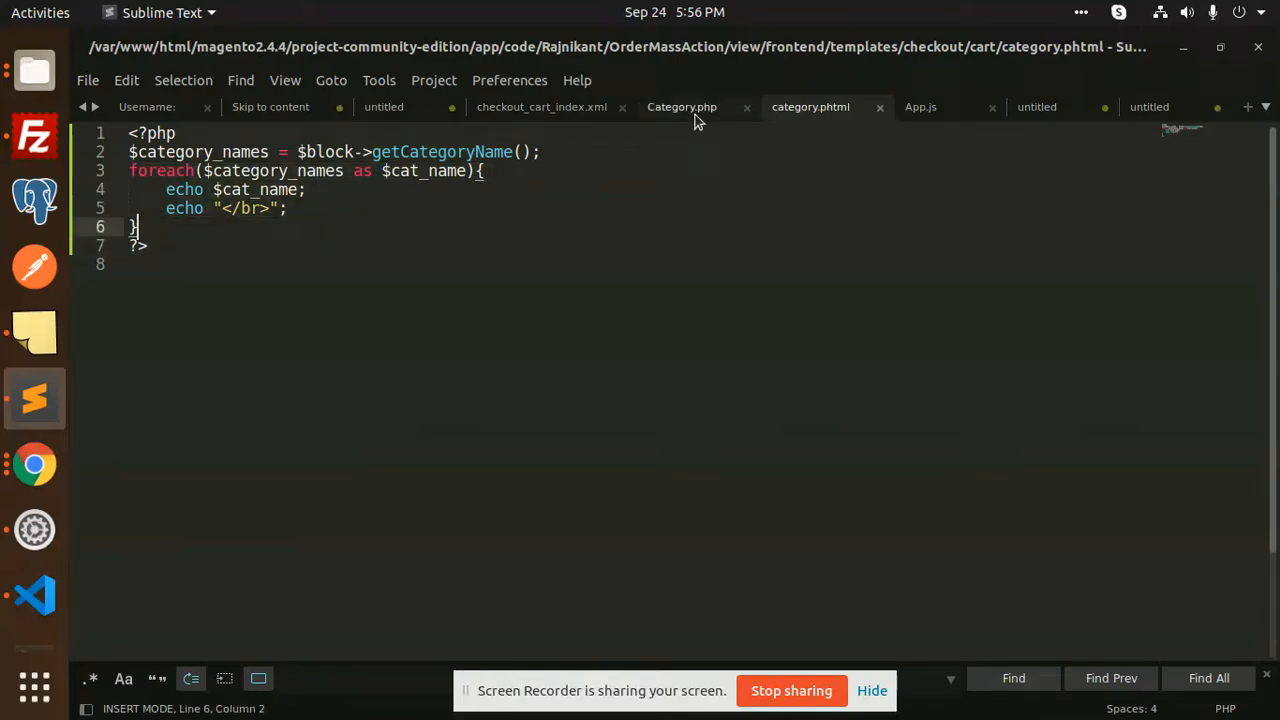
left_click(682, 108)
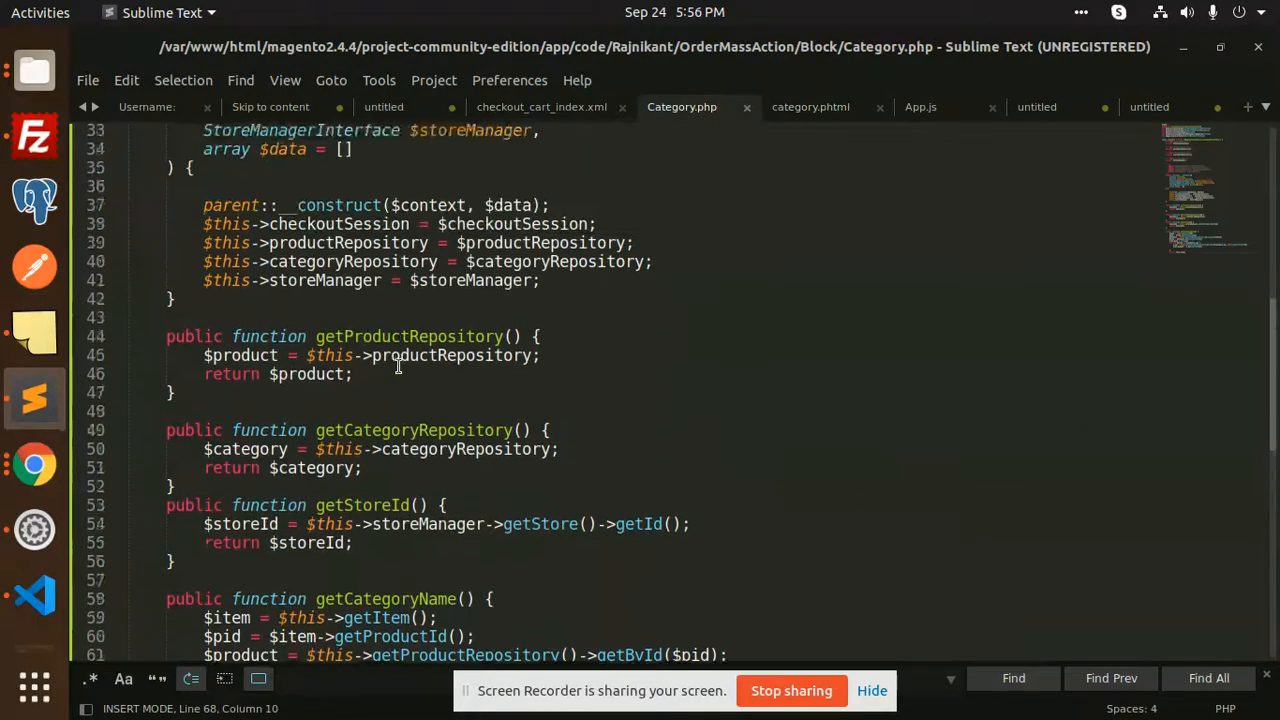
Step: Scroll through Category.php's getCategoryName method, then return to the layout XML
scroll("up", 3)
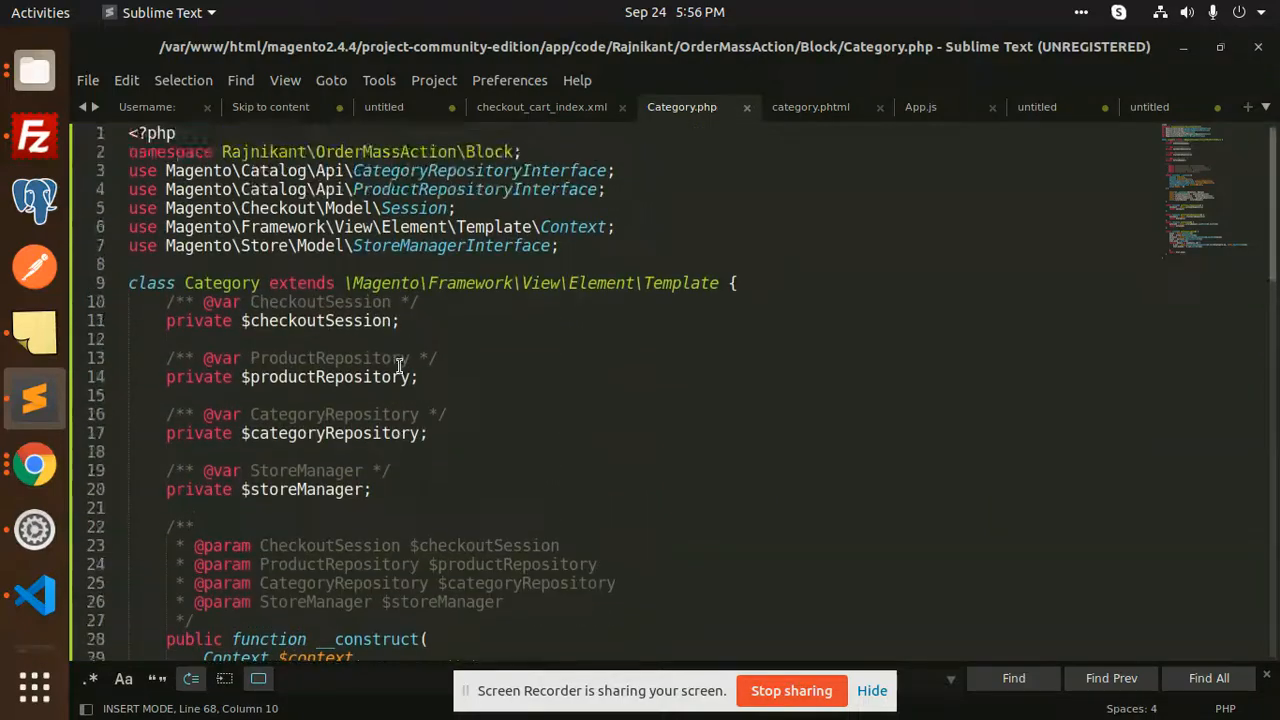
scroll("down", 3)
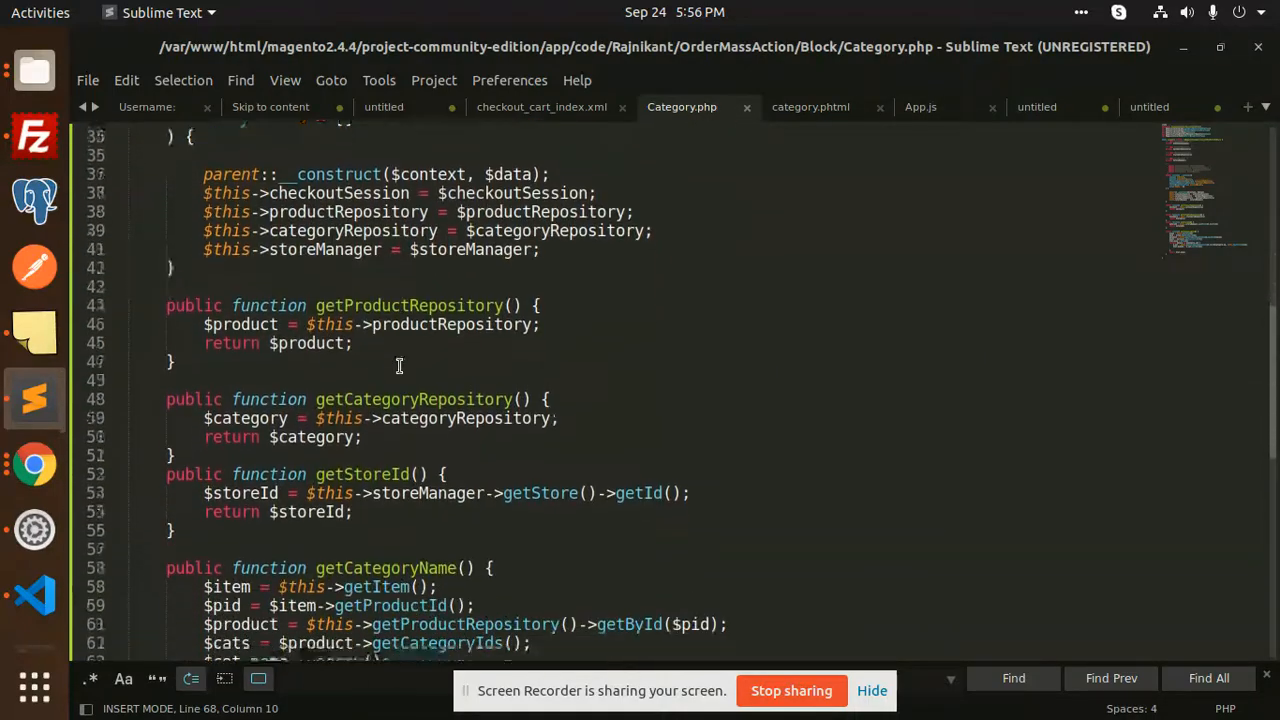
scroll("up", 3)
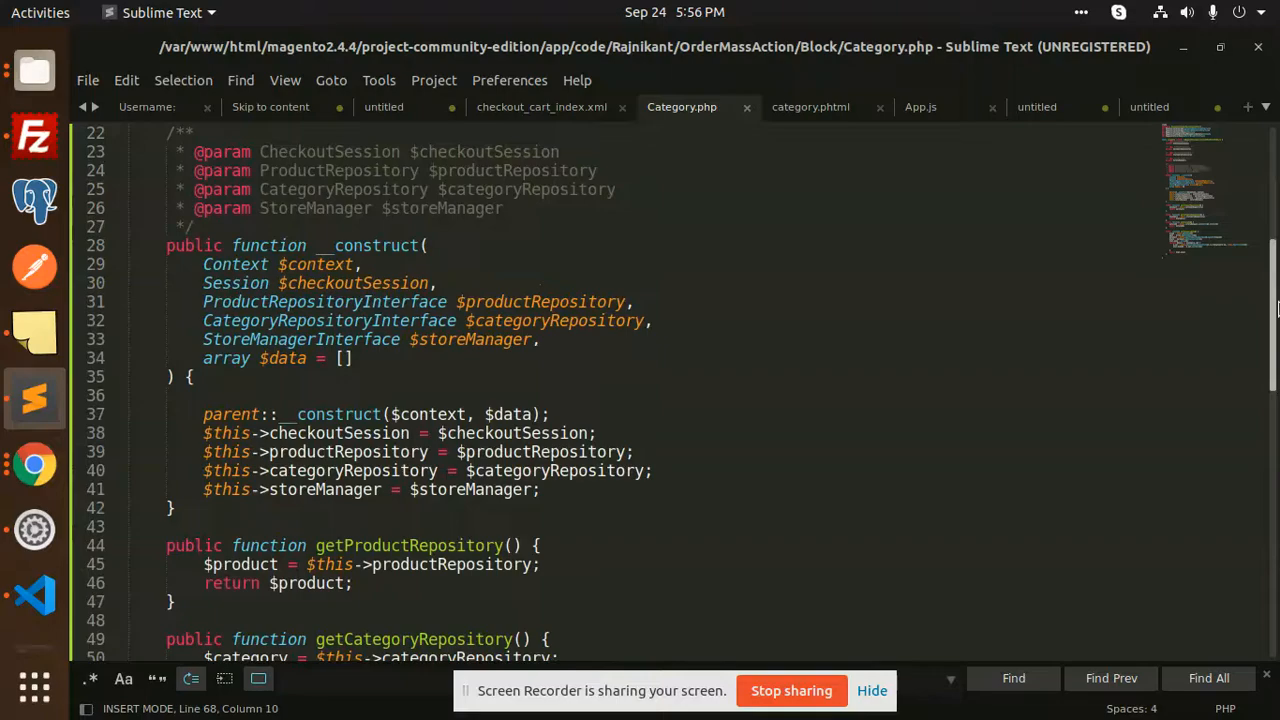
scroll("up", 3)
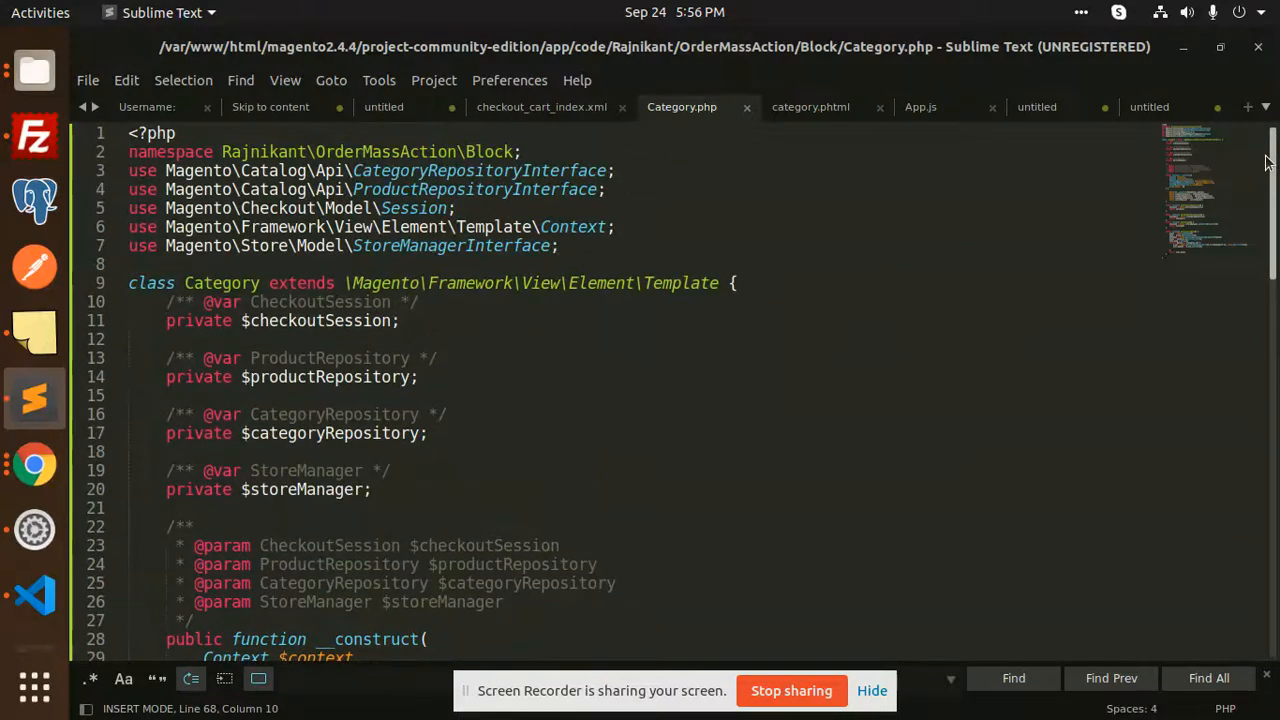
scroll("down", 3)
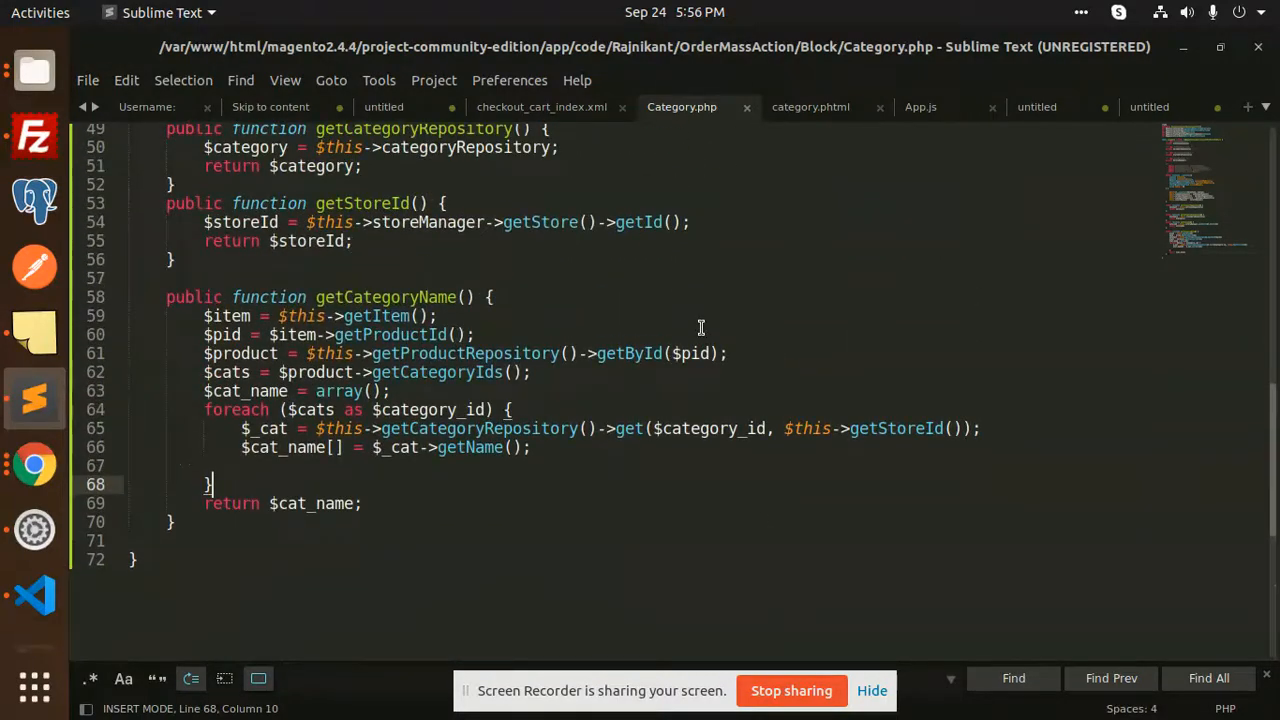
left_click(540, 108)
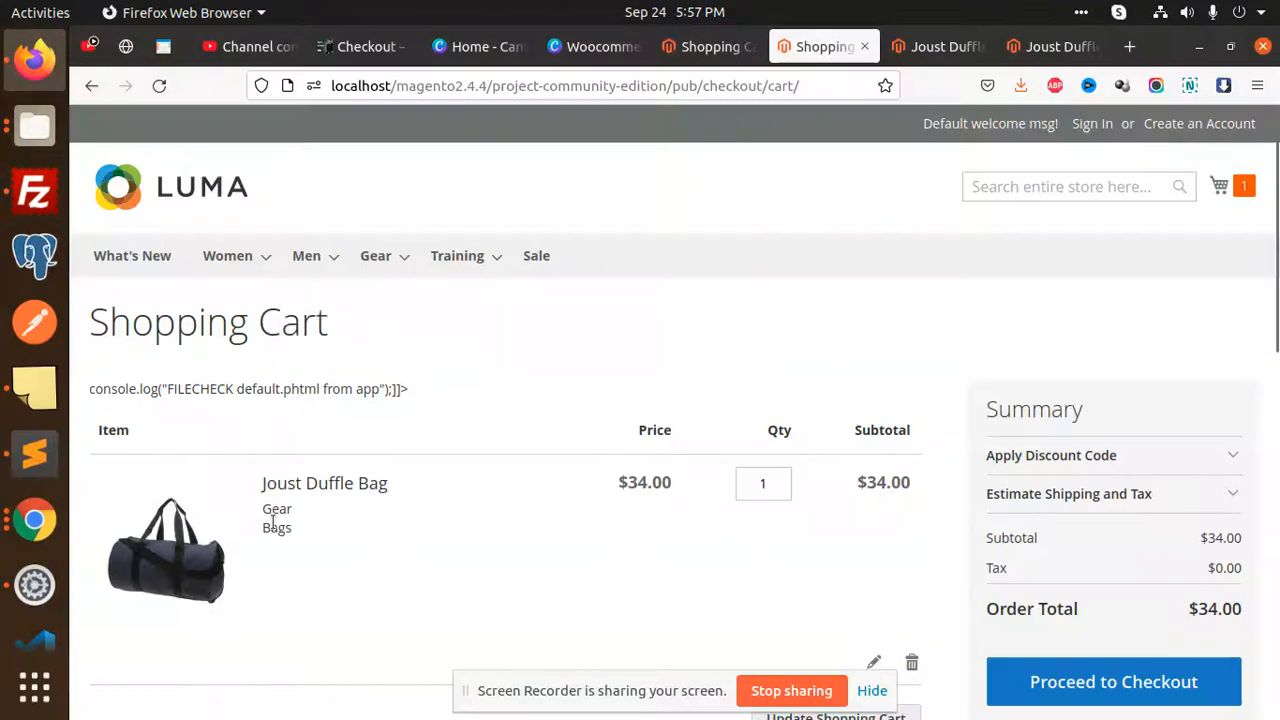
mouse_move(344, 530)
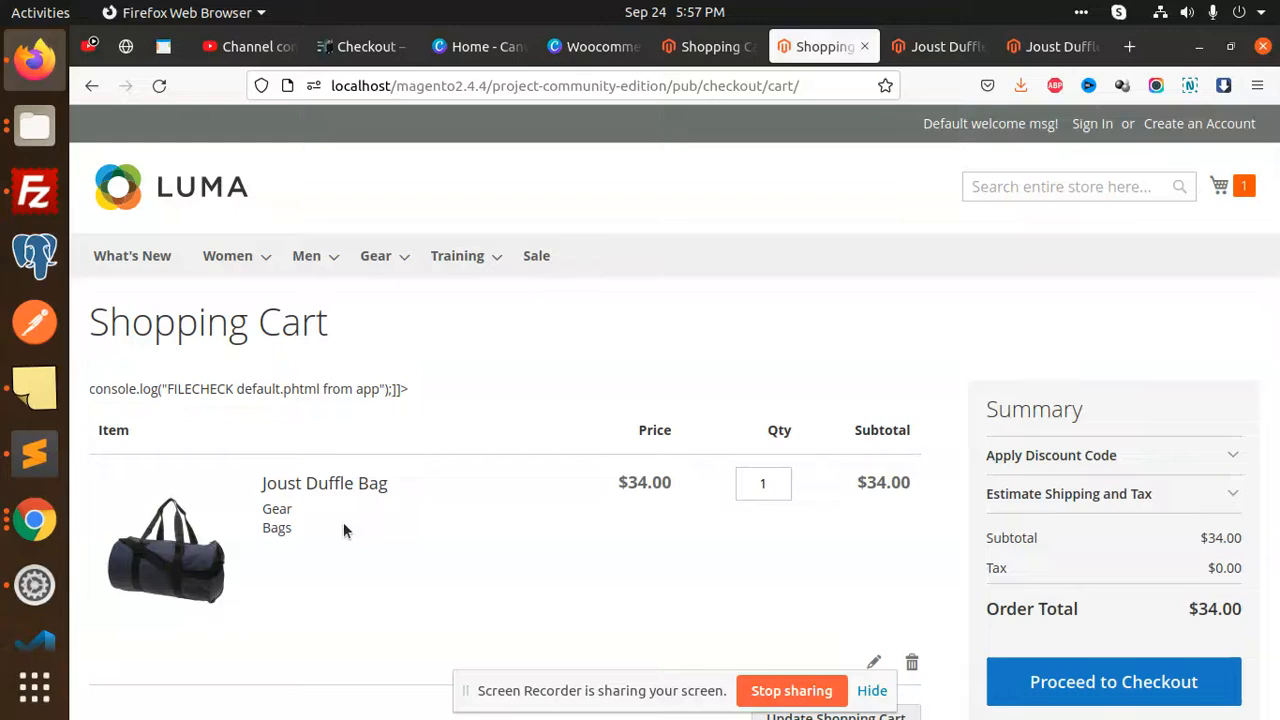
mouse_move(370, 442)
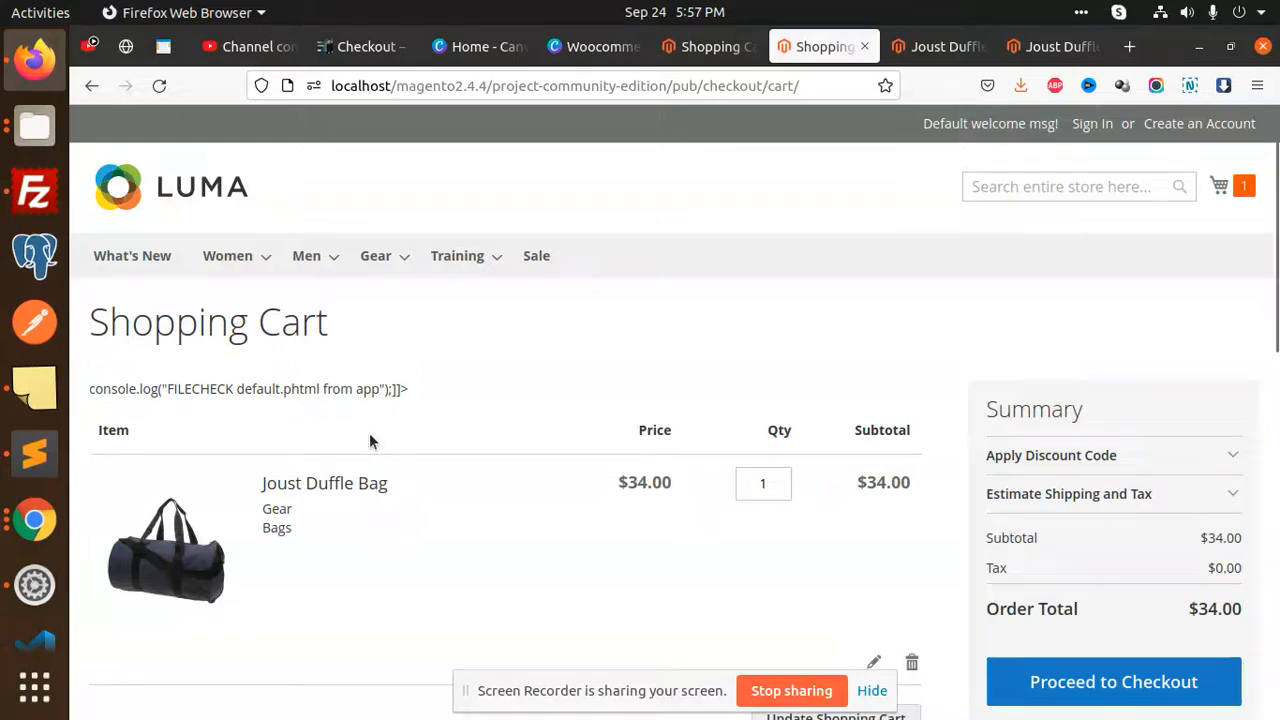